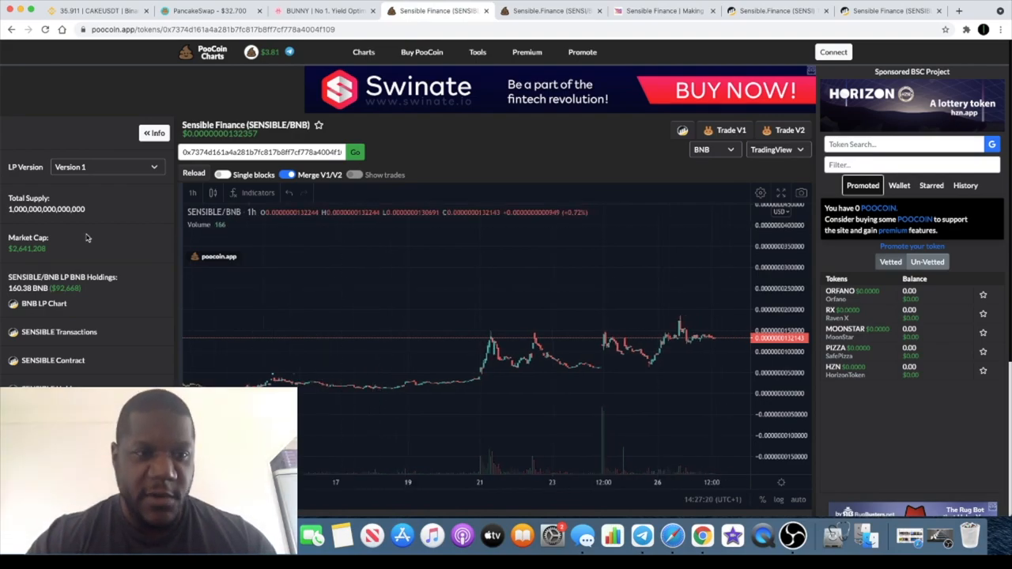
mouse_move(32, 259)
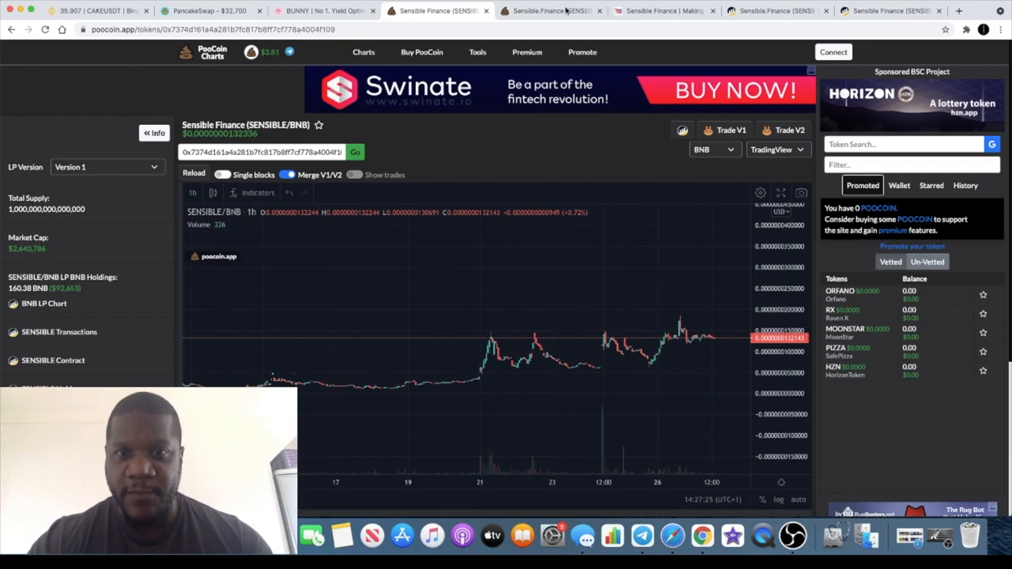
Switch to the Sensible.Finance SENSI chart and toggle Merge V1/V2 off and on to refresh it
left_click(551, 11)
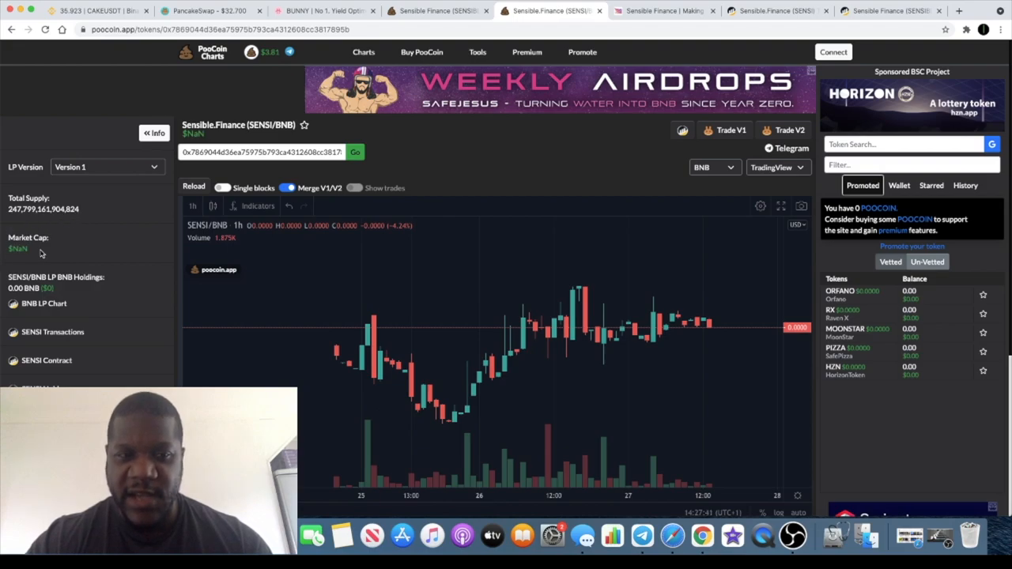
mouse_move(318, 242)
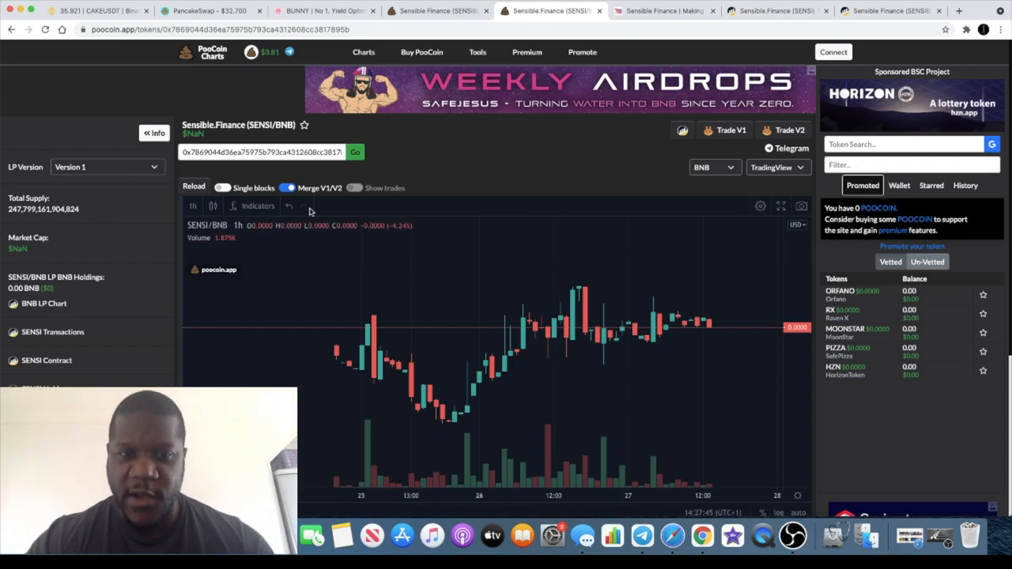
mouse_move(291, 191)
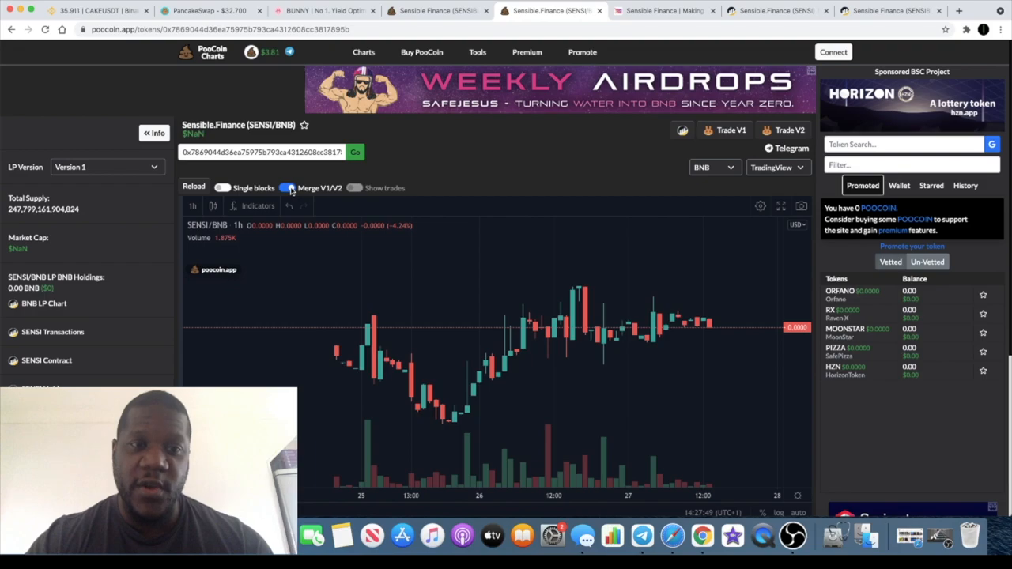
left_click(288, 187)
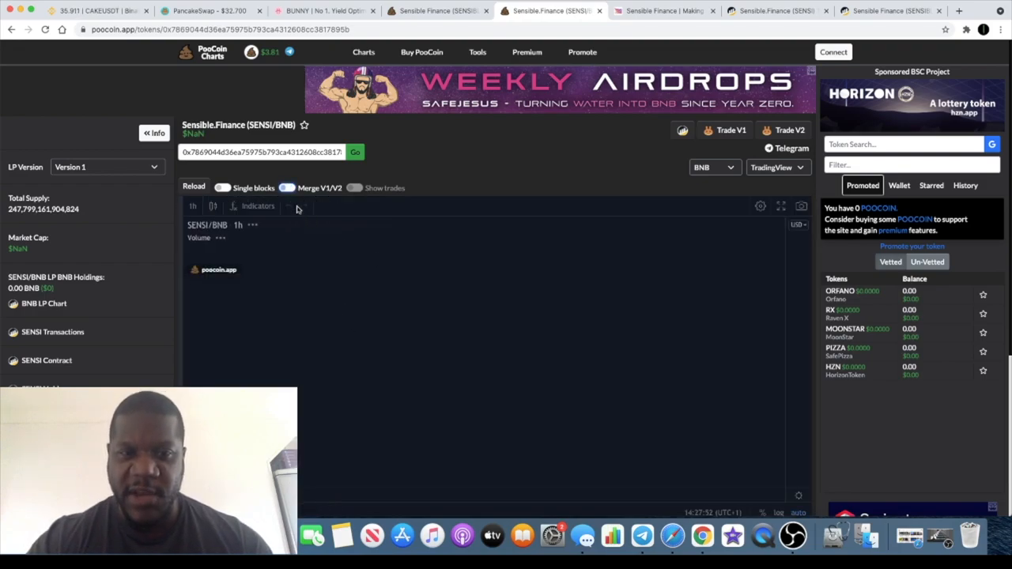
left_click(287, 188)
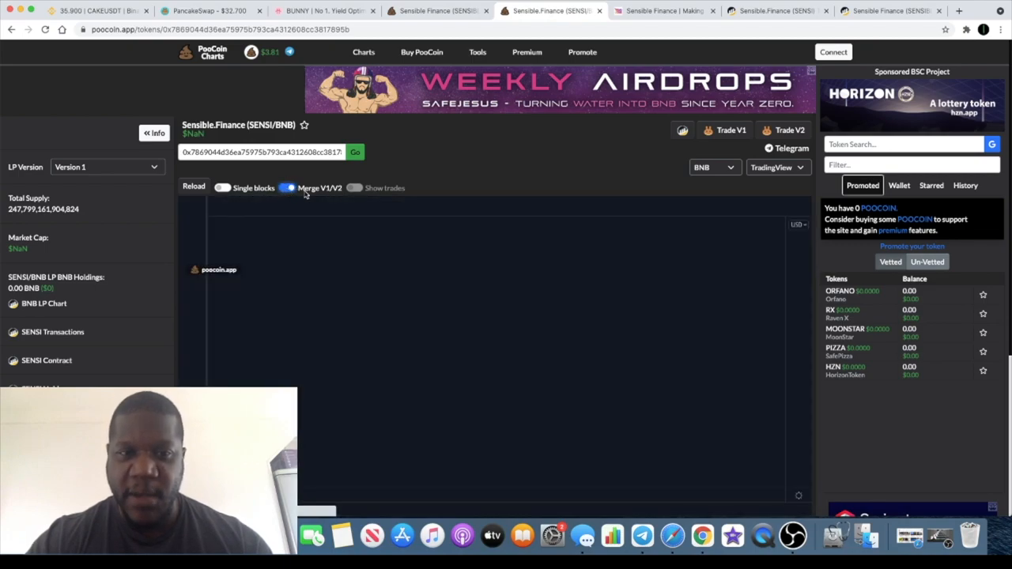
left_click(194, 187)
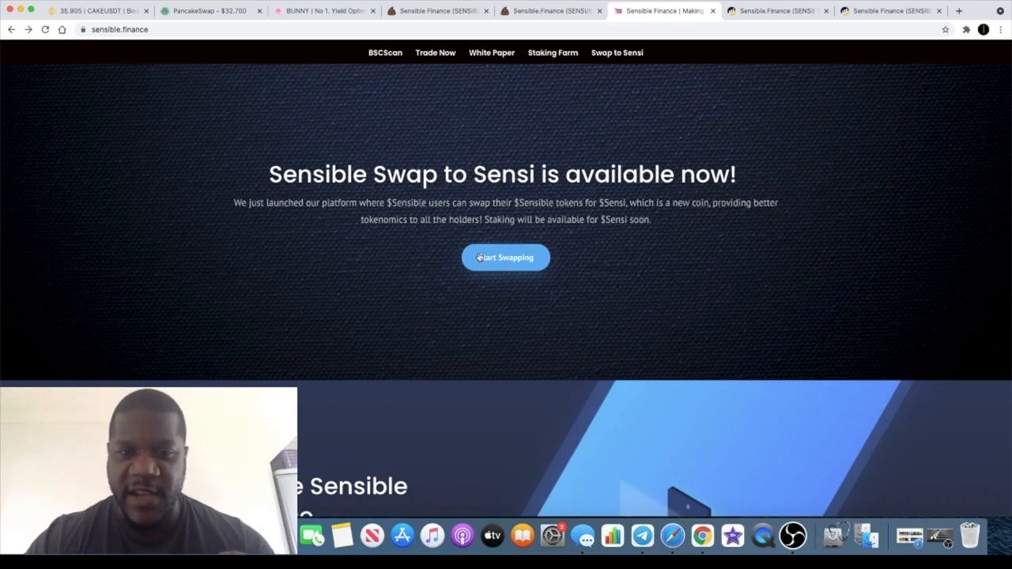
mouse_move(395, 252)
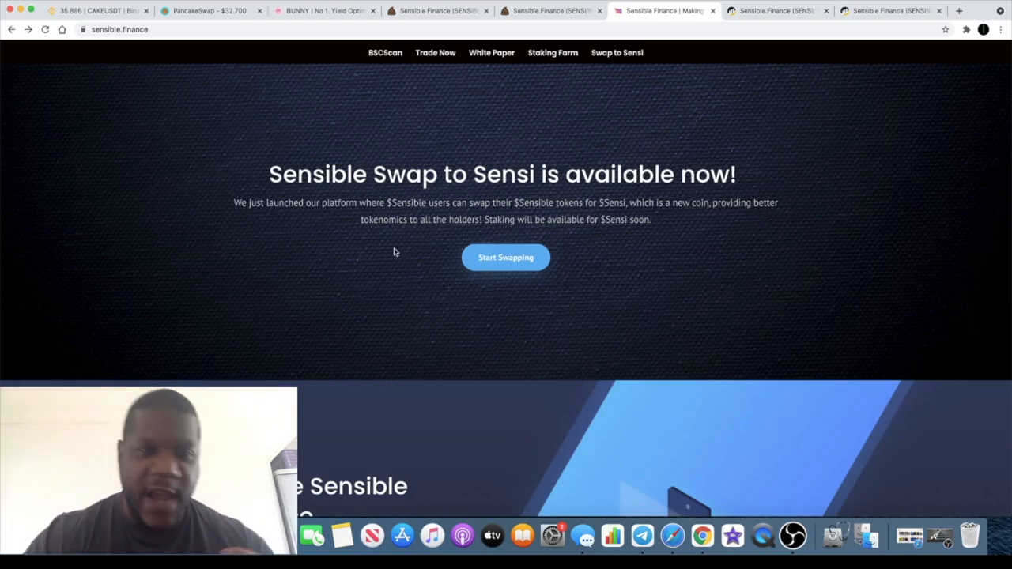
mouse_move(319, 224)
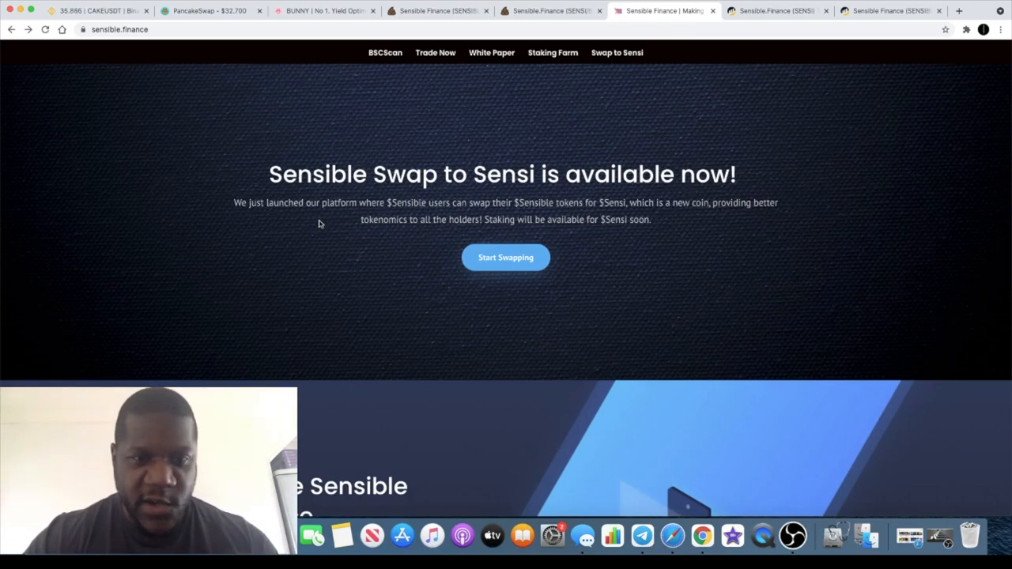
mouse_move(502, 219)
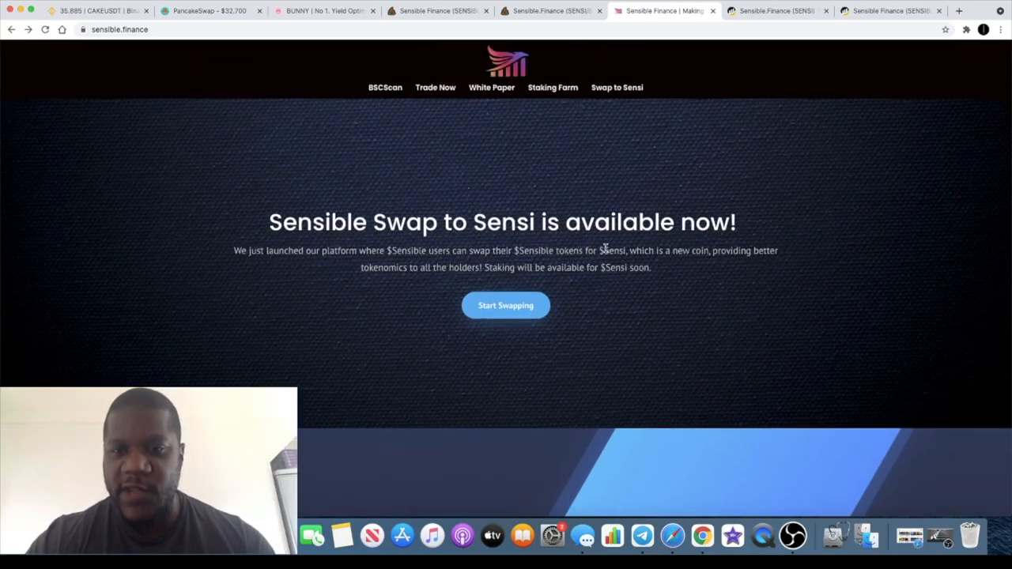
mouse_move(453, 293)
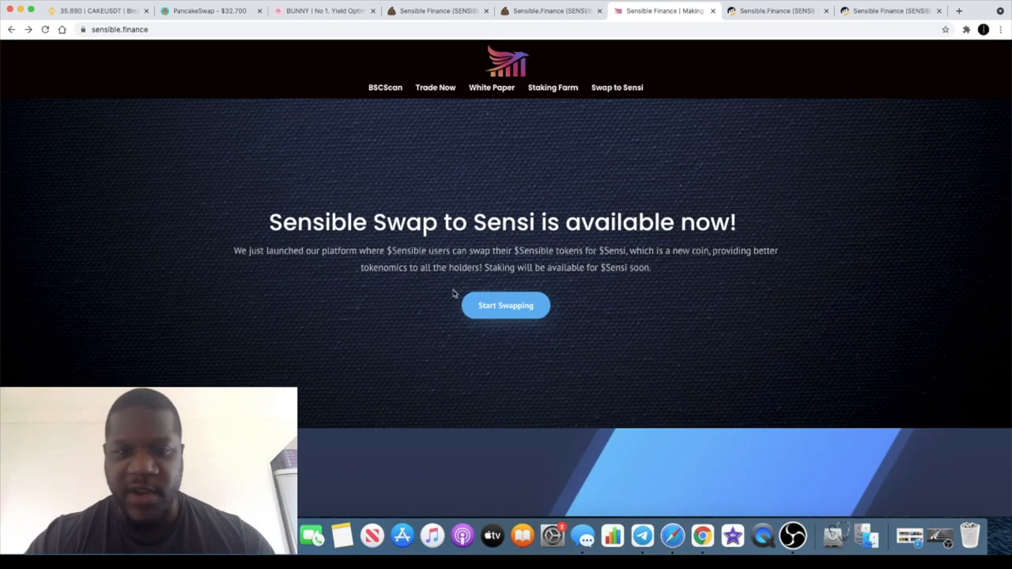
mouse_move(523, 276)
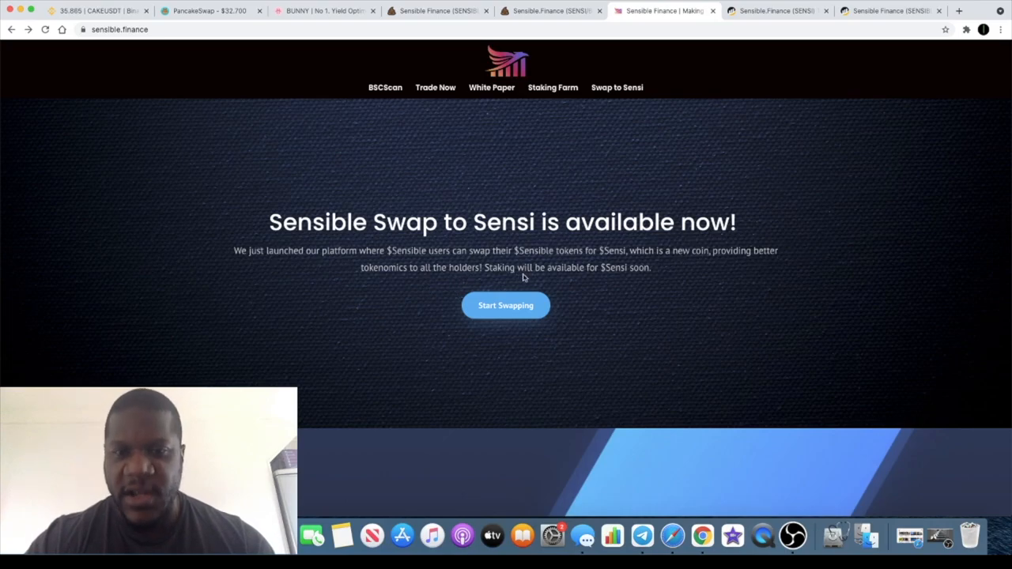
Scroll the sensible.finance homepage to the banner announcing the Sensible-to-Sensi swap
scroll("down", 3)
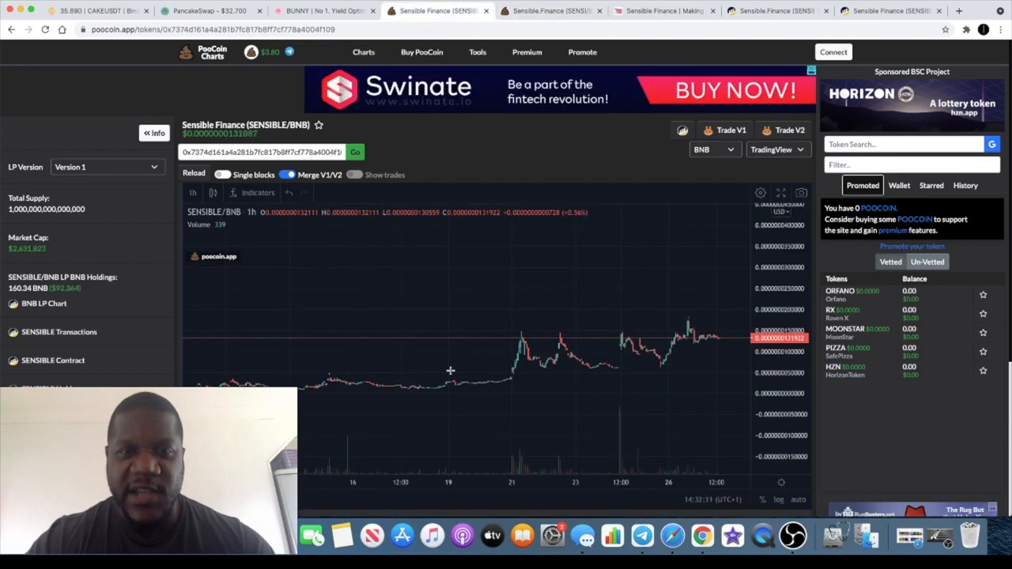
mouse_move(460, 275)
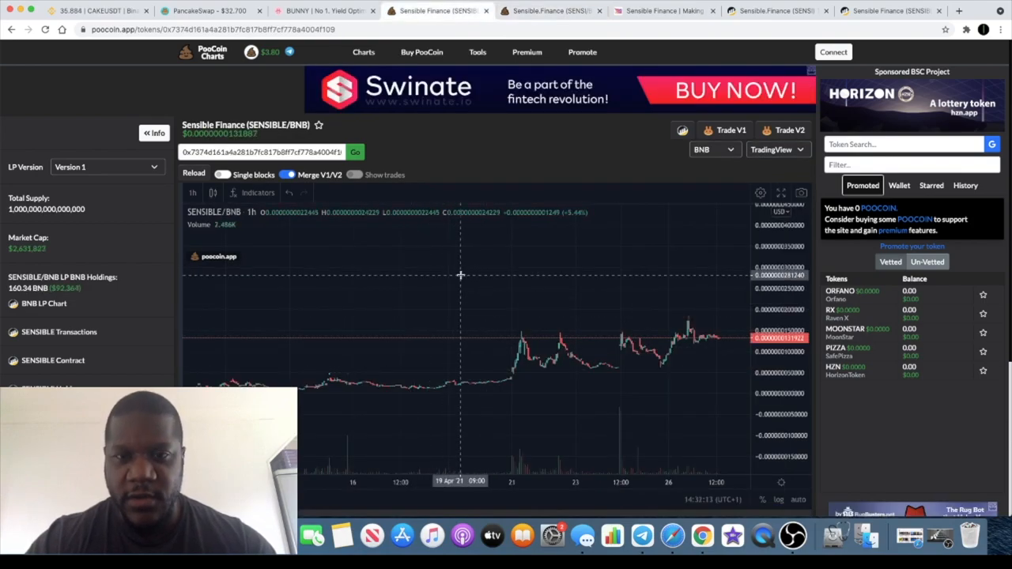
mouse_move(455, 277)
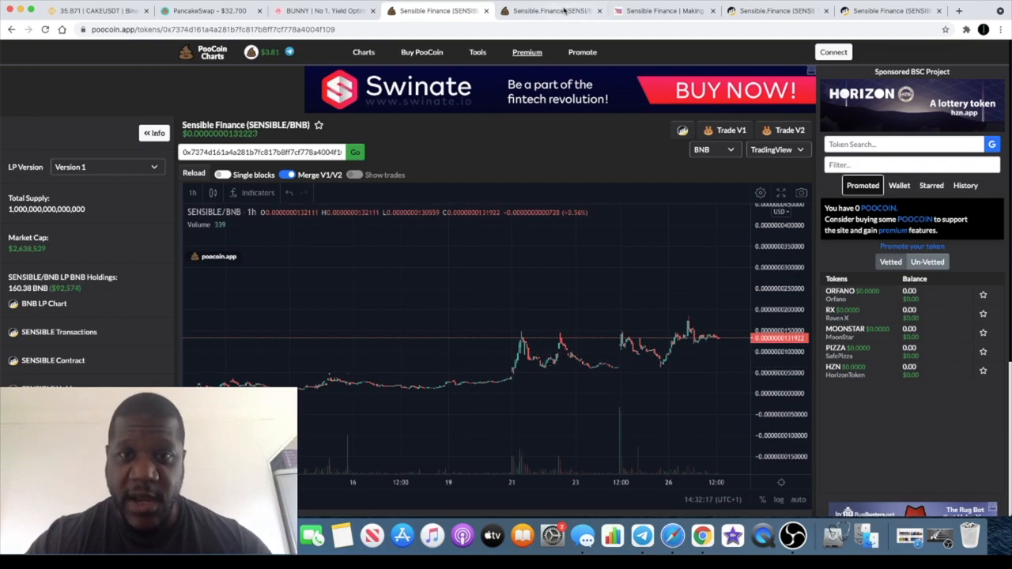
Return to the sensible.finance tab to read the SENSI 4% fee split overview
left_click(551, 11)
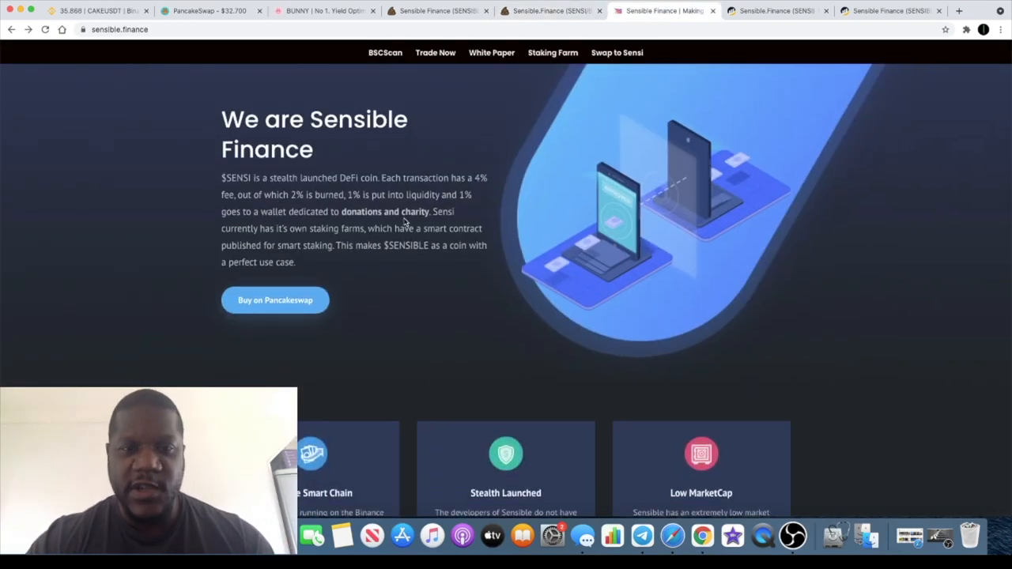
mouse_move(395, 194)
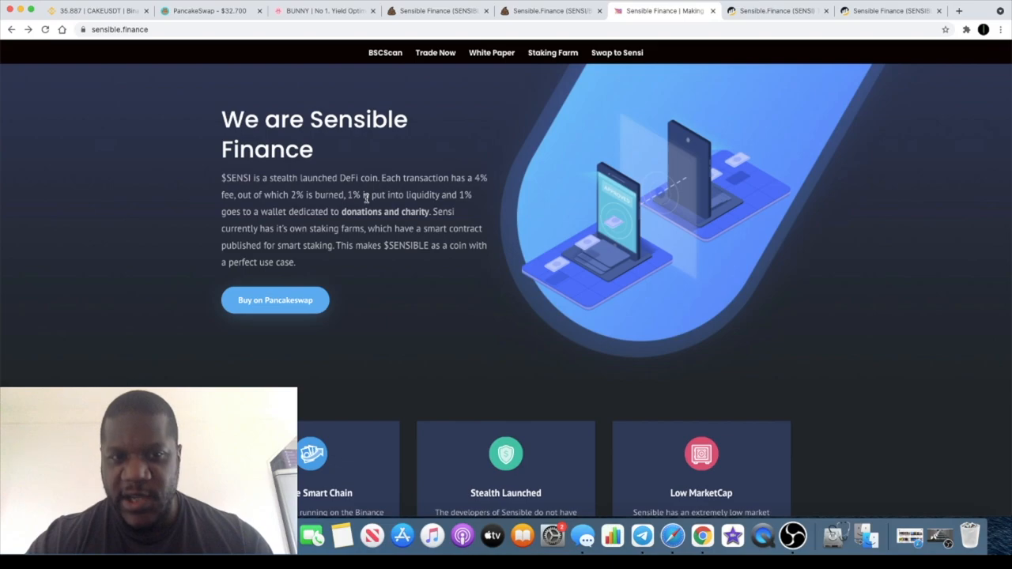
mouse_move(346, 235)
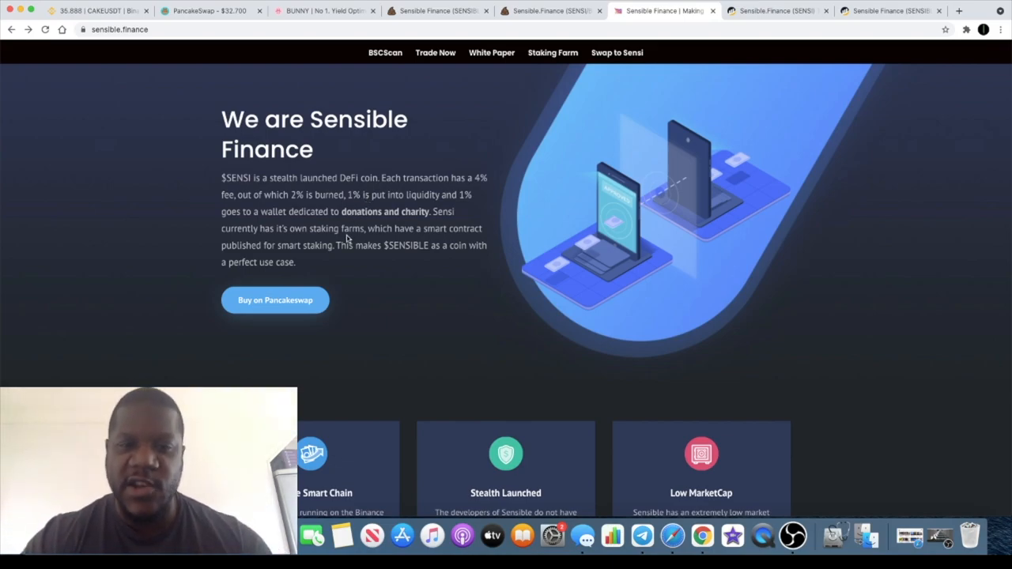
Scroll down the homepage past the roadmap to the 'What Is Smart Staking' section
scroll("down", 3)
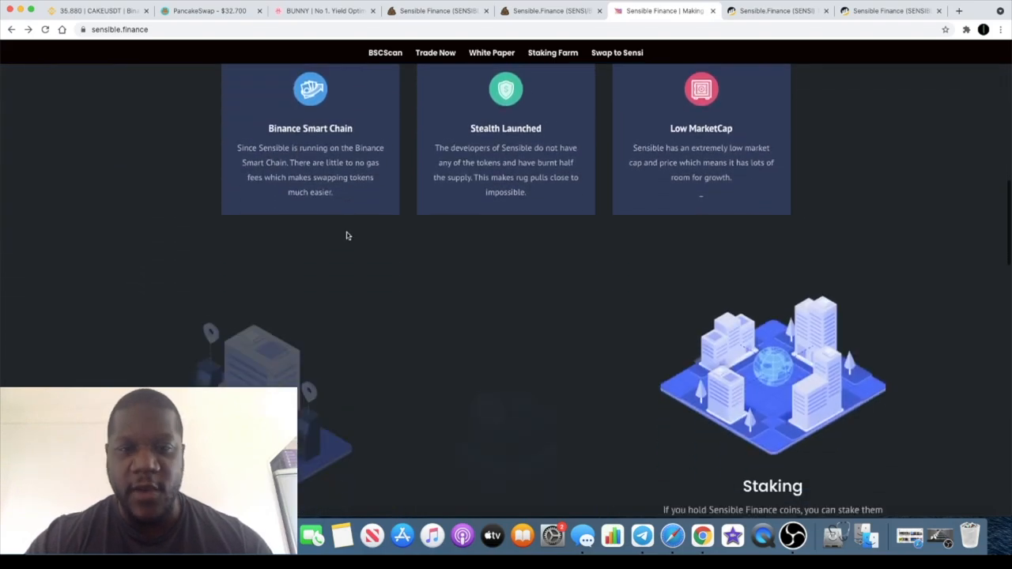
scroll("down", 3)
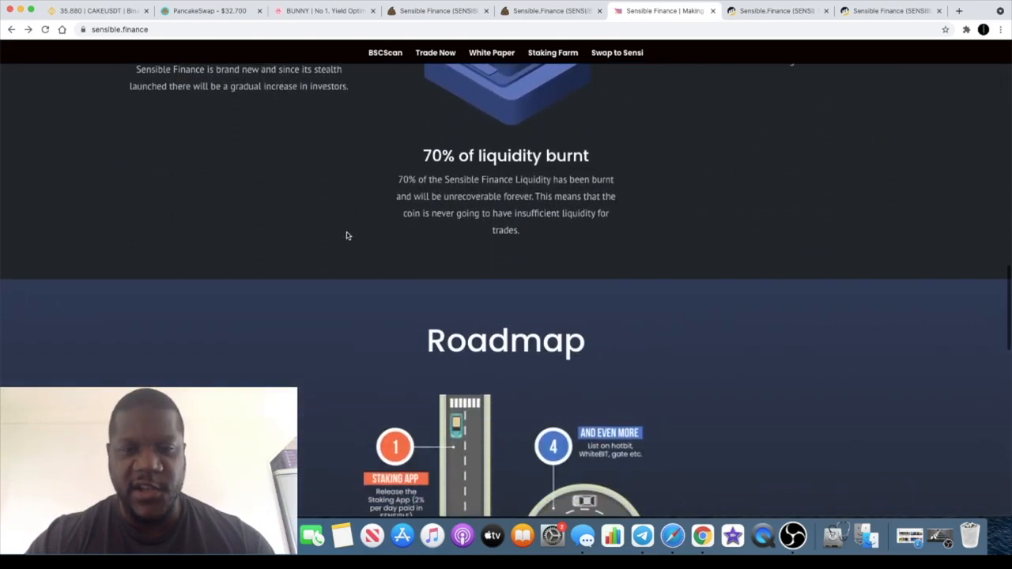
scroll("down", 3)
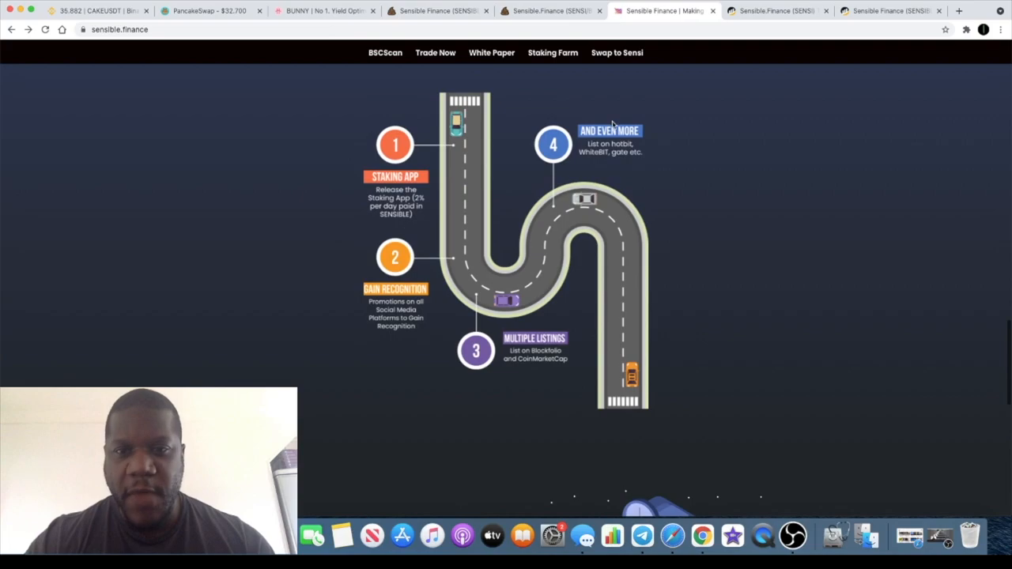
mouse_move(606, 165)
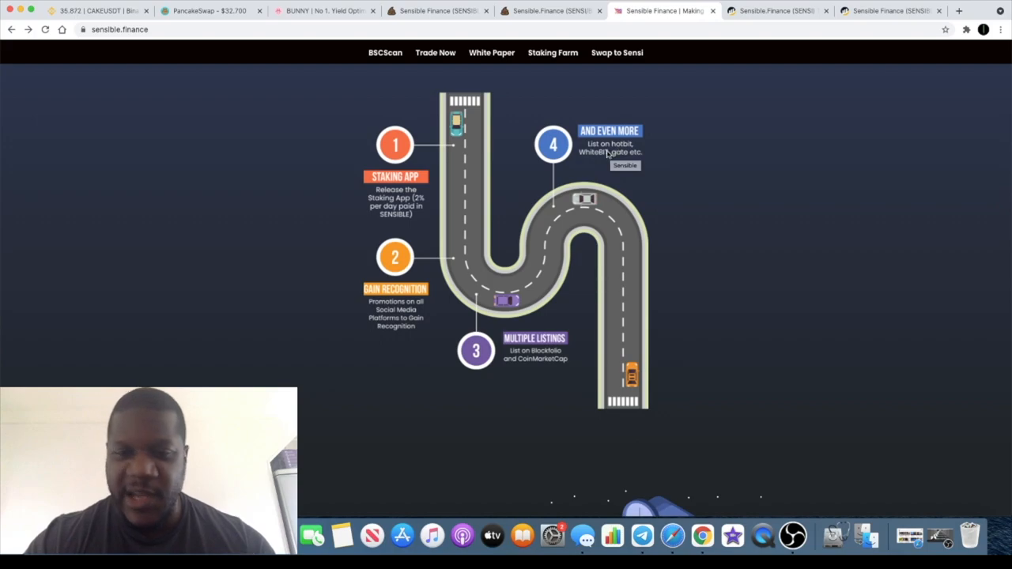
scroll("down", 3)
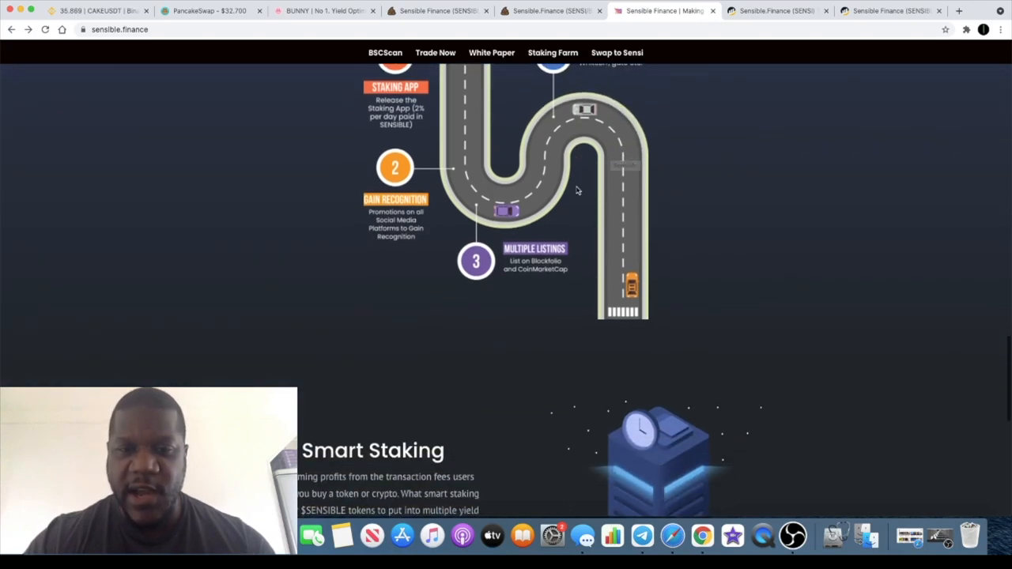
scroll("down", 3)
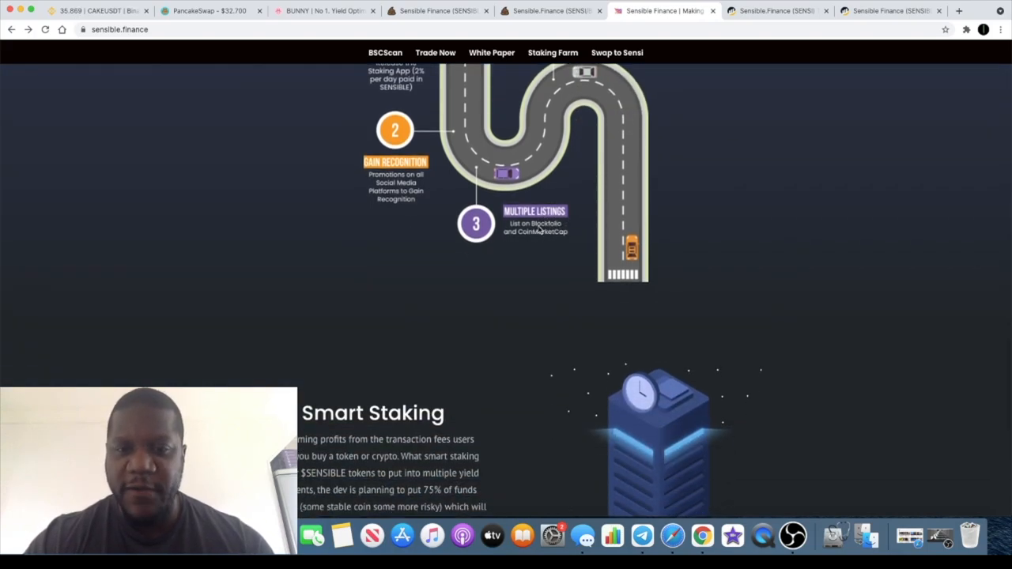
scroll("down", 3)
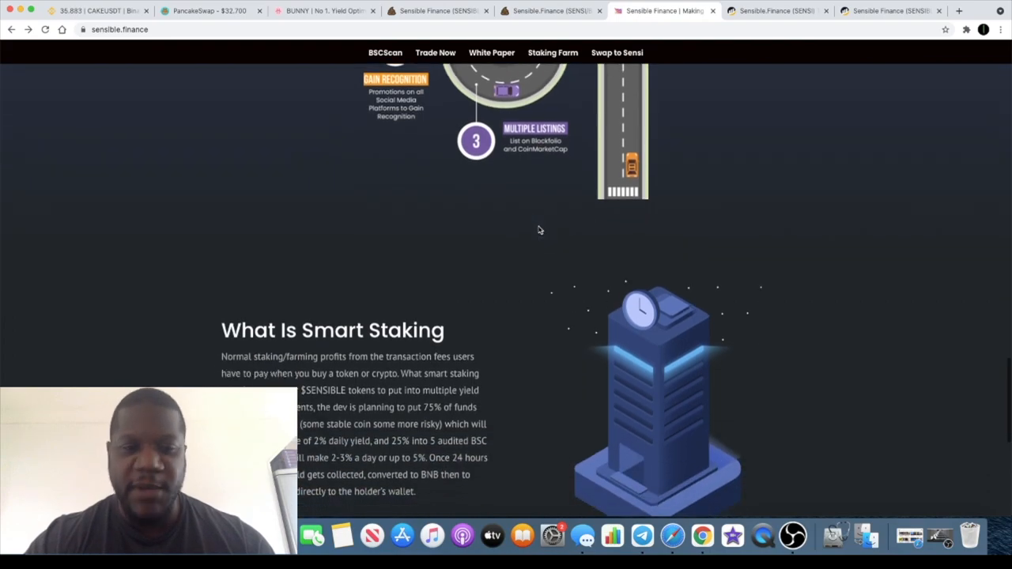
scroll("down", 3)
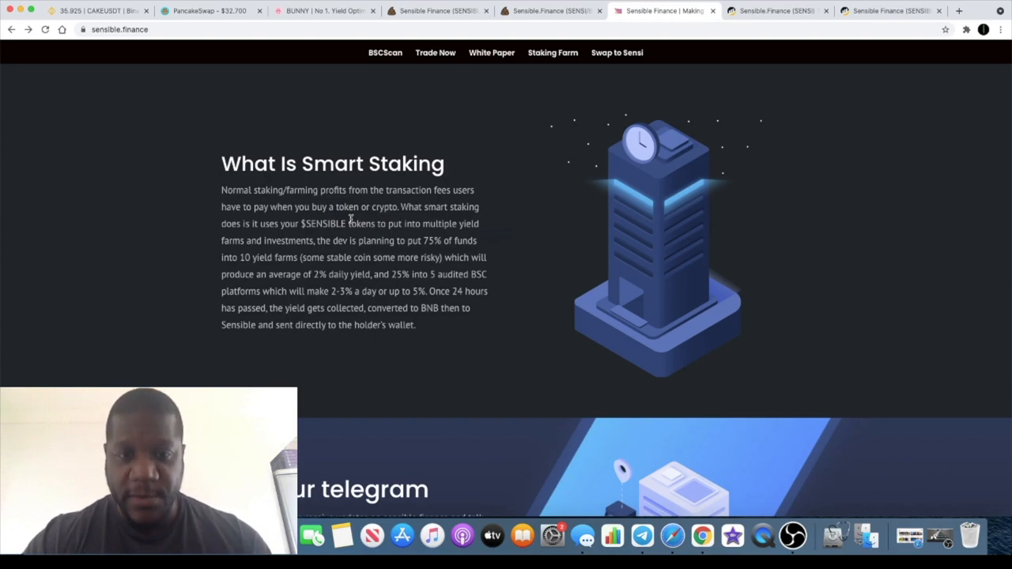
mouse_move(333, 260)
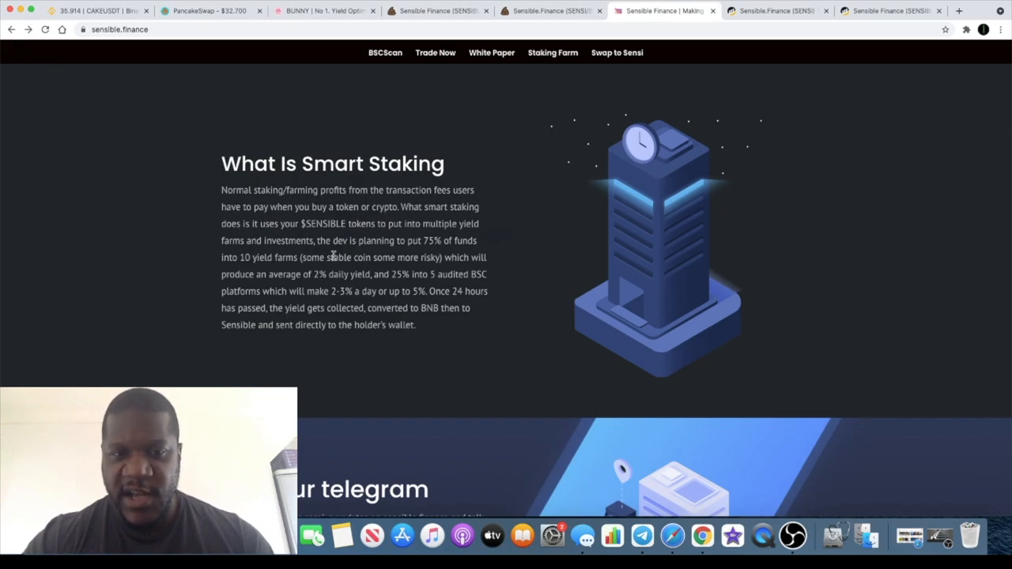
mouse_move(387, 266)
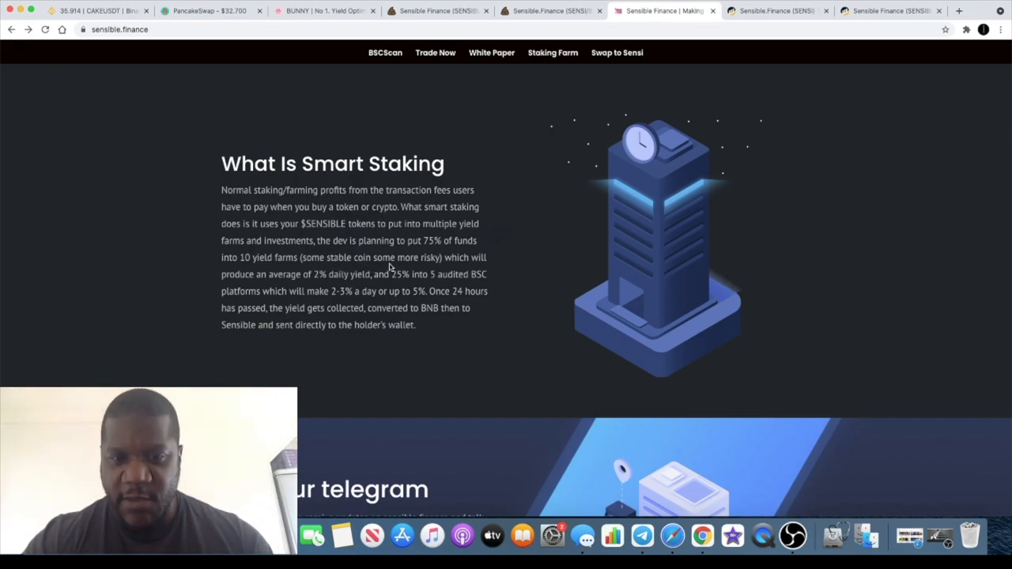
mouse_move(304, 287)
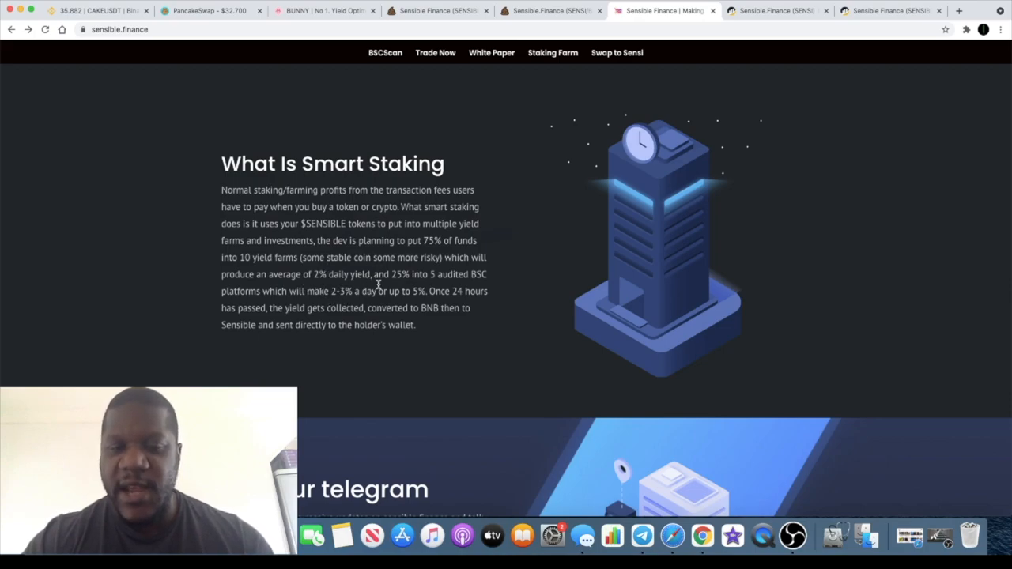
mouse_move(407, 291)
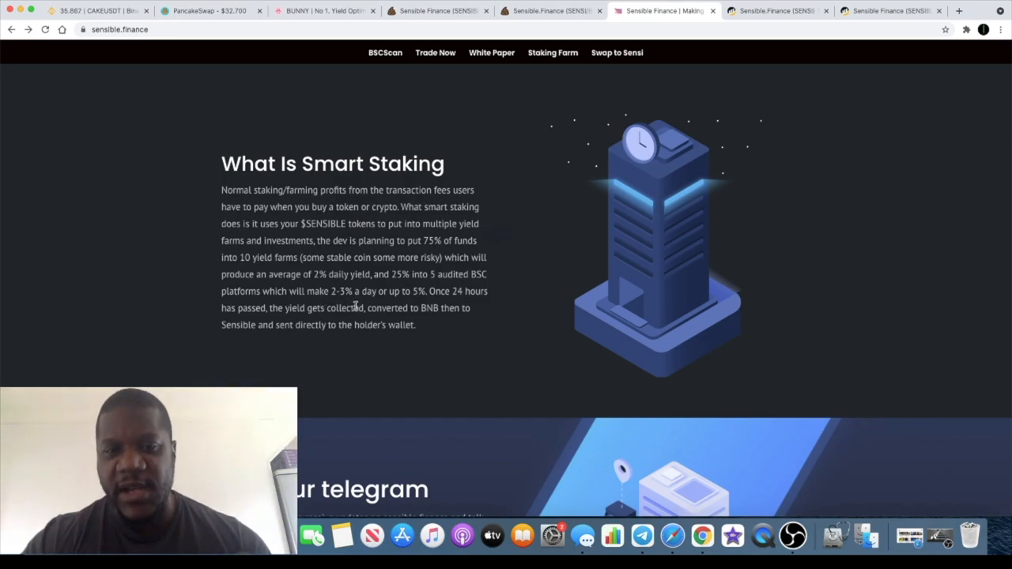
mouse_move(401, 303)
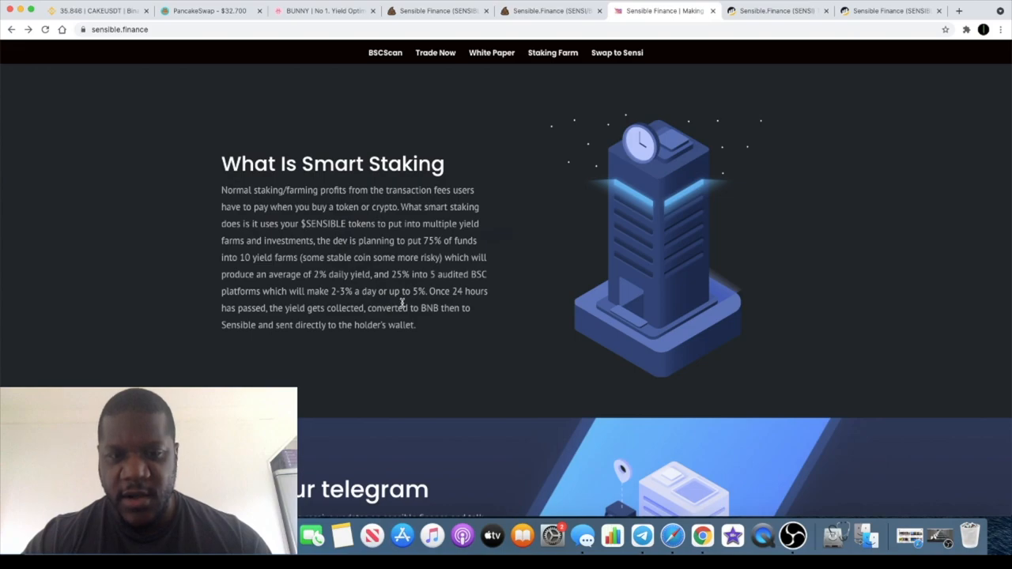
mouse_move(380, 324)
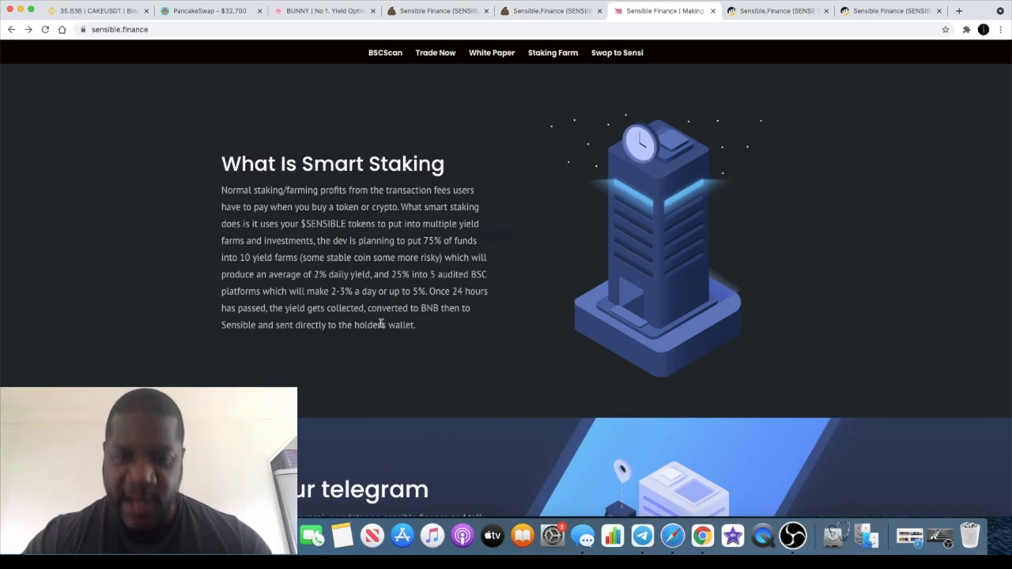
mouse_move(382, 343)
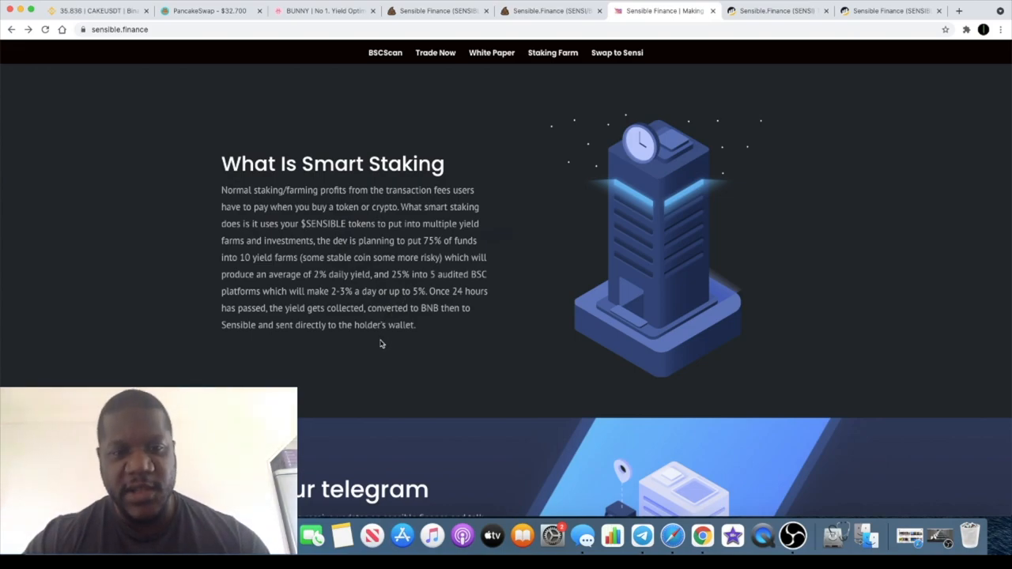
mouse_move(489, 277)
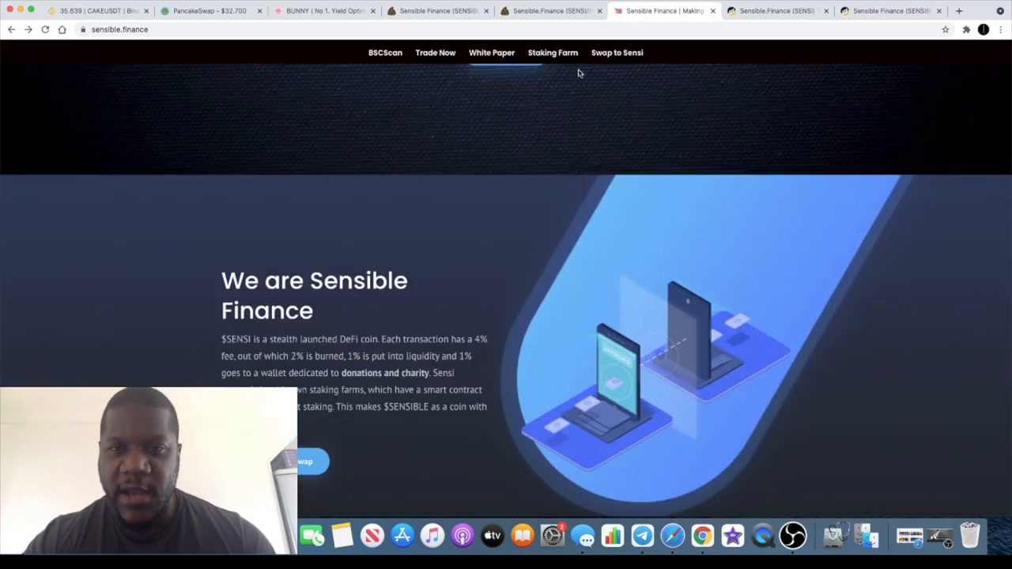
Open the Sensible Finance white paper PDF and jump to the reflection section page
left_click(491, 53)
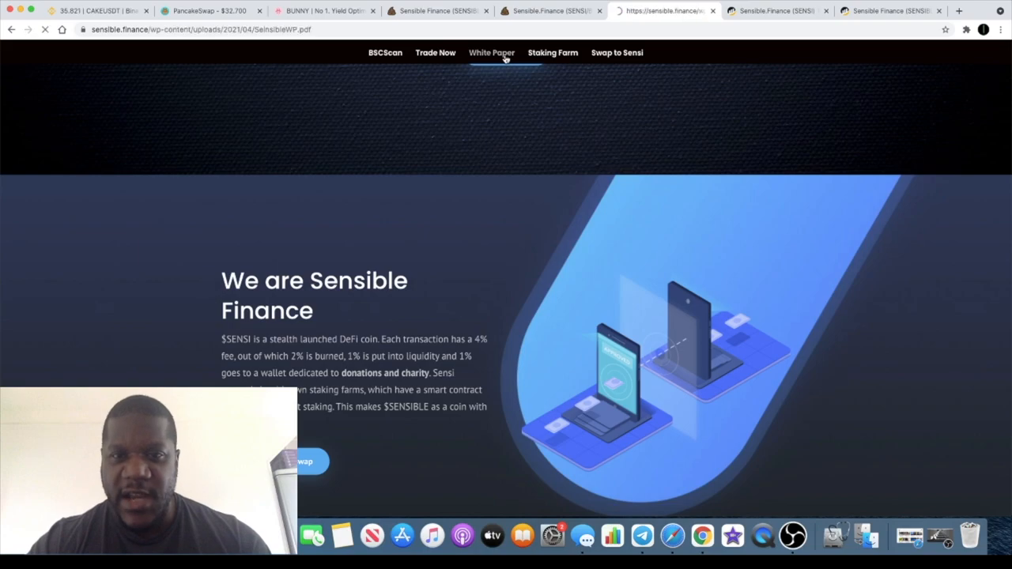
left_click(491, 52)
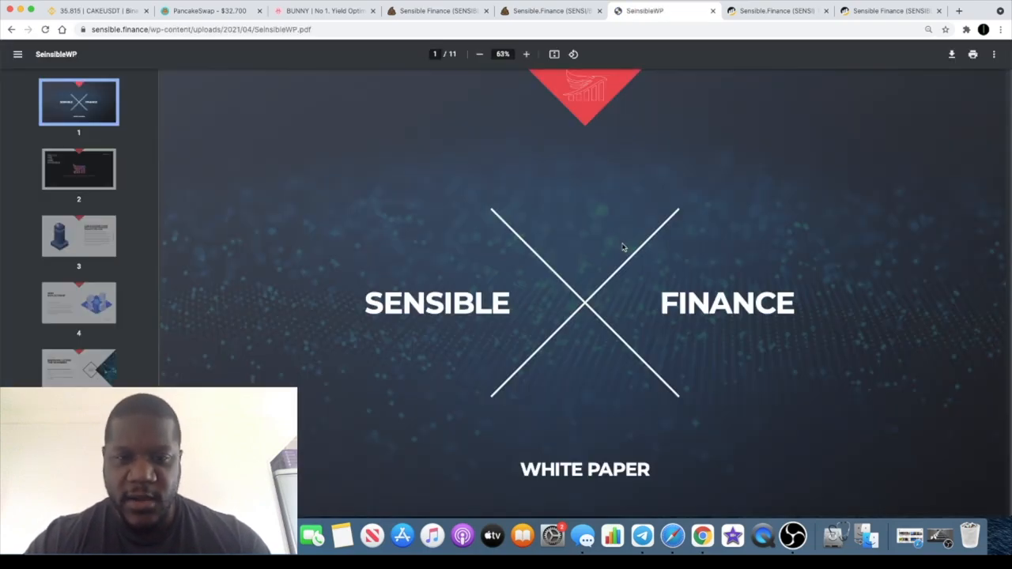
left_click(78, 303)
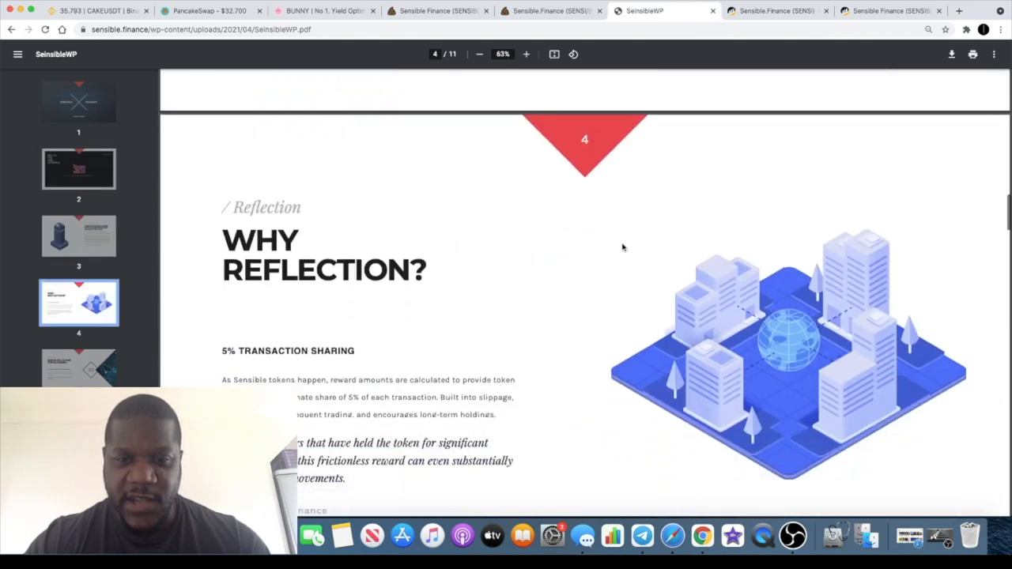
Read the slides through the roadmap, then return to the cover page
scroll("down", 3)
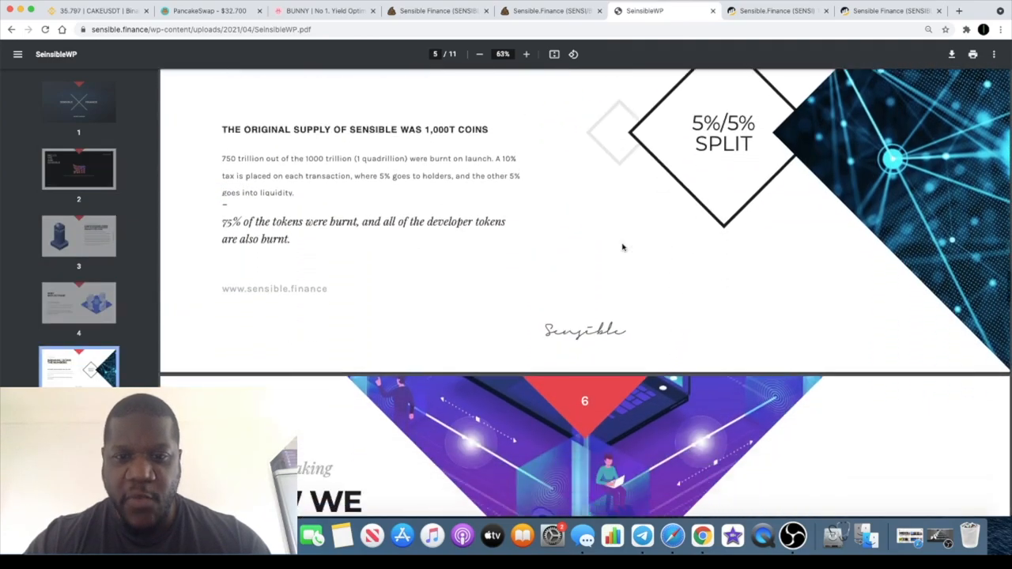
scroll("down", 3)
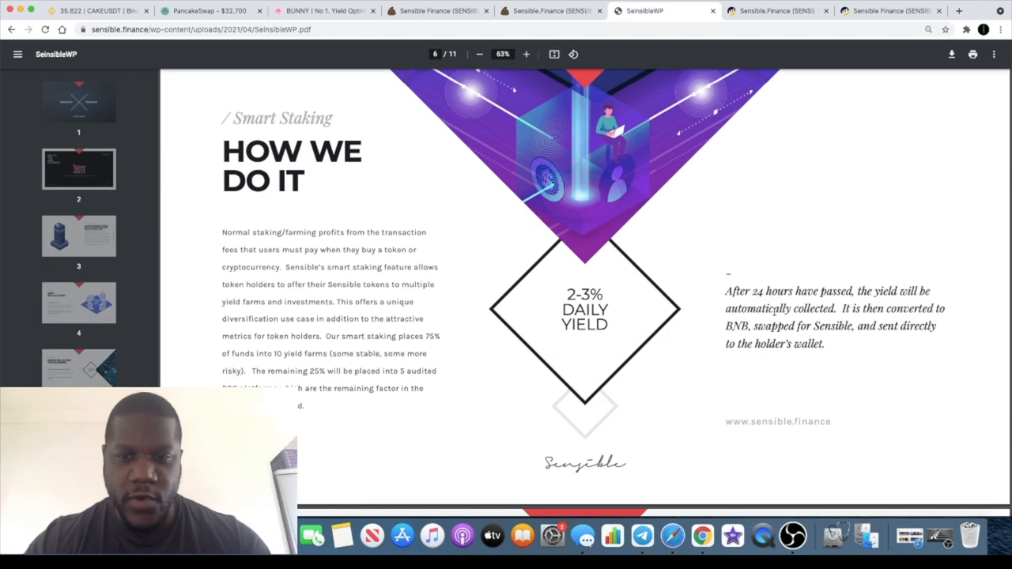
scroll("down", 3)
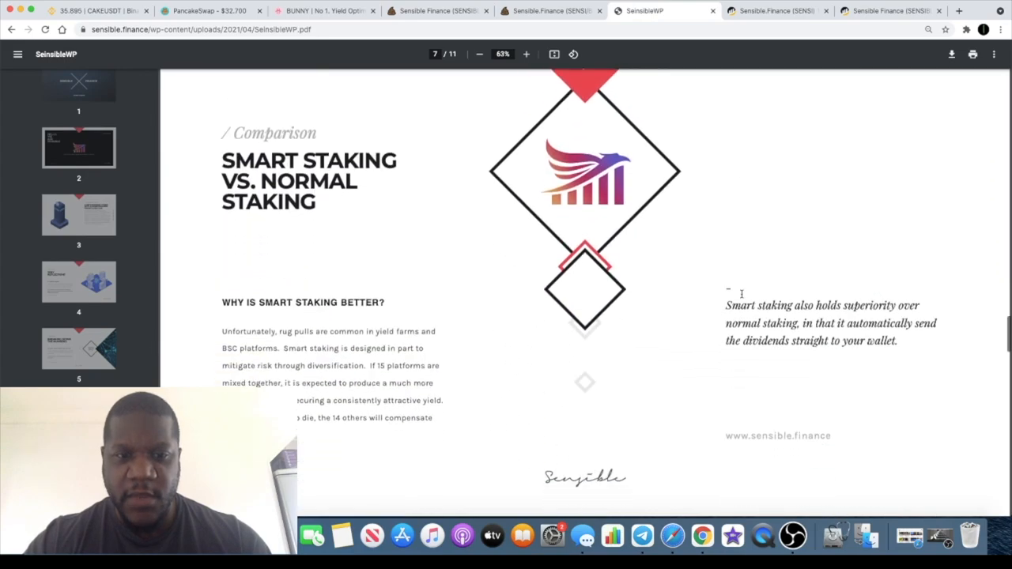
scroll("down", 3)
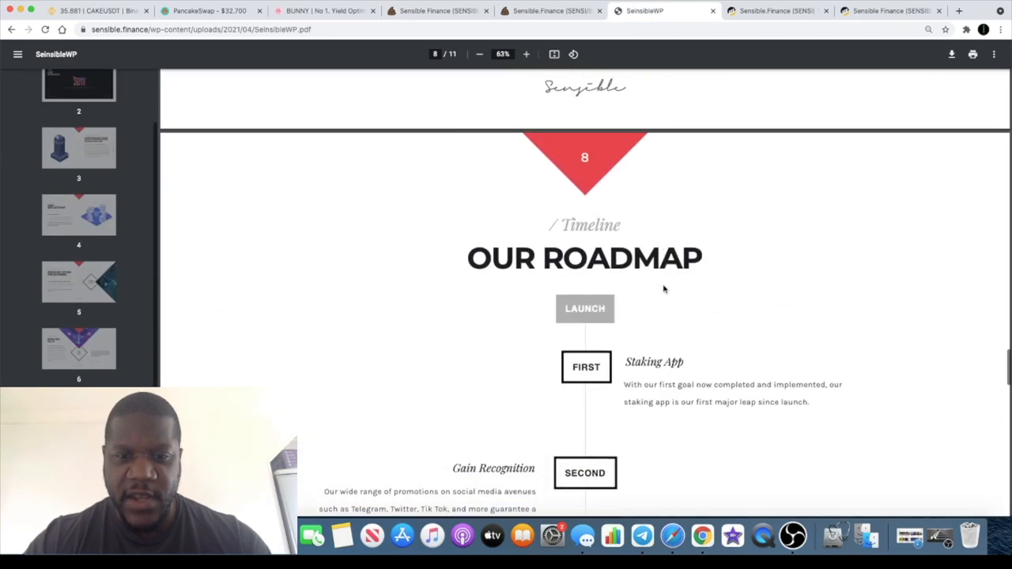
scroll("down", 3)
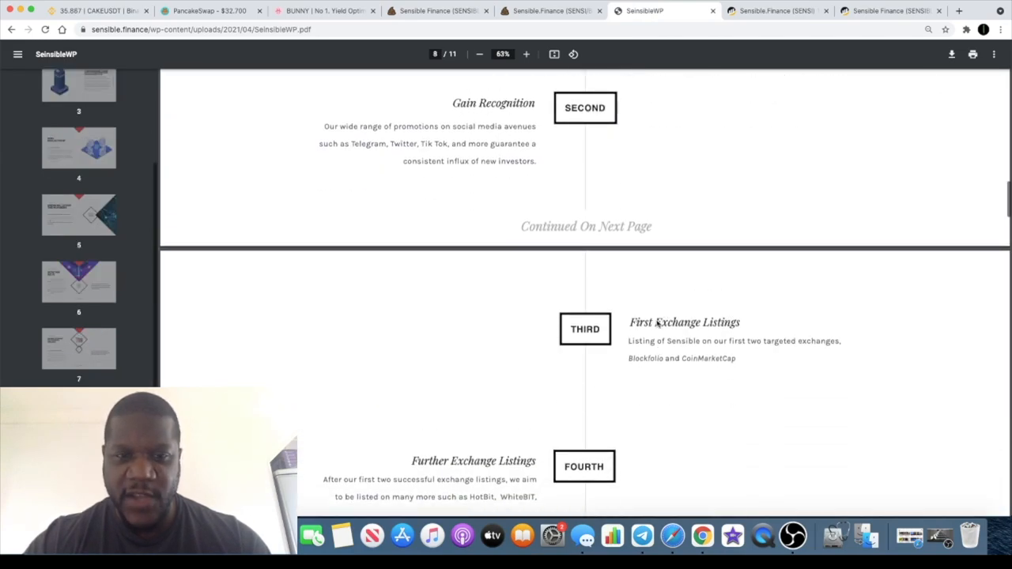
left_click(78, 101)
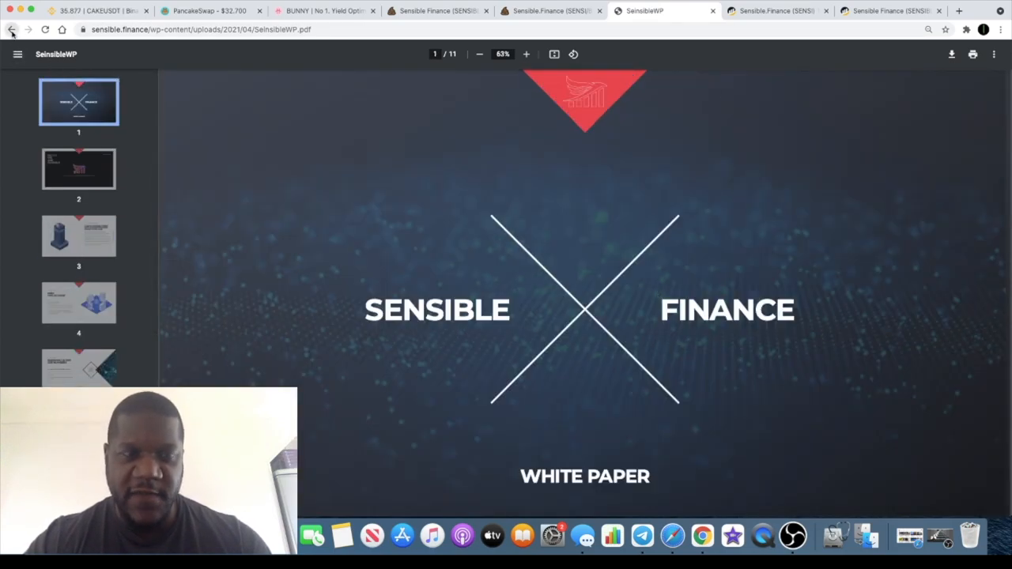
Leave the white paper to compare the SENSI and SENSIBLE BscScan token overviews
left_click(11, 29)
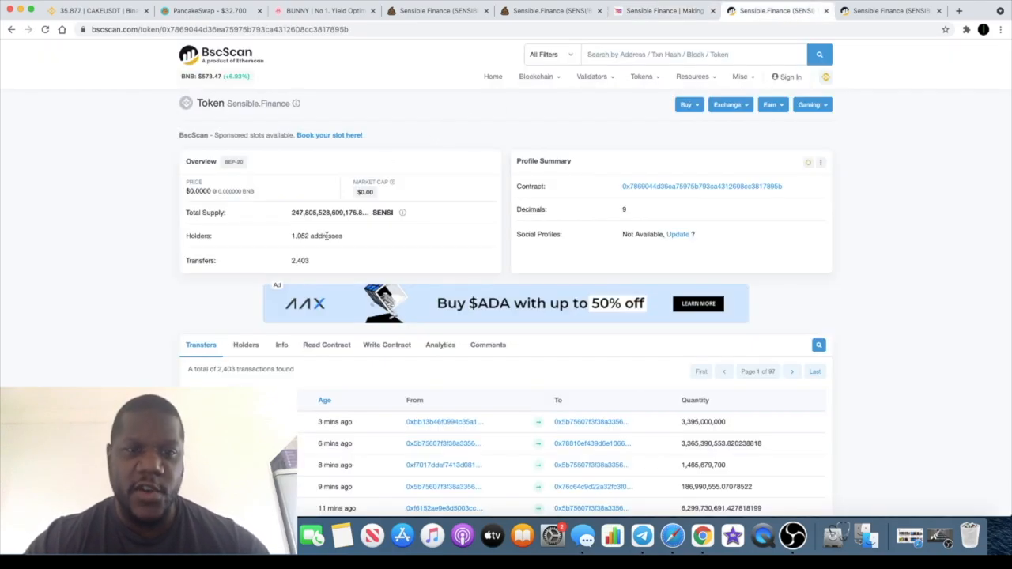
mouse_move(427, 204)
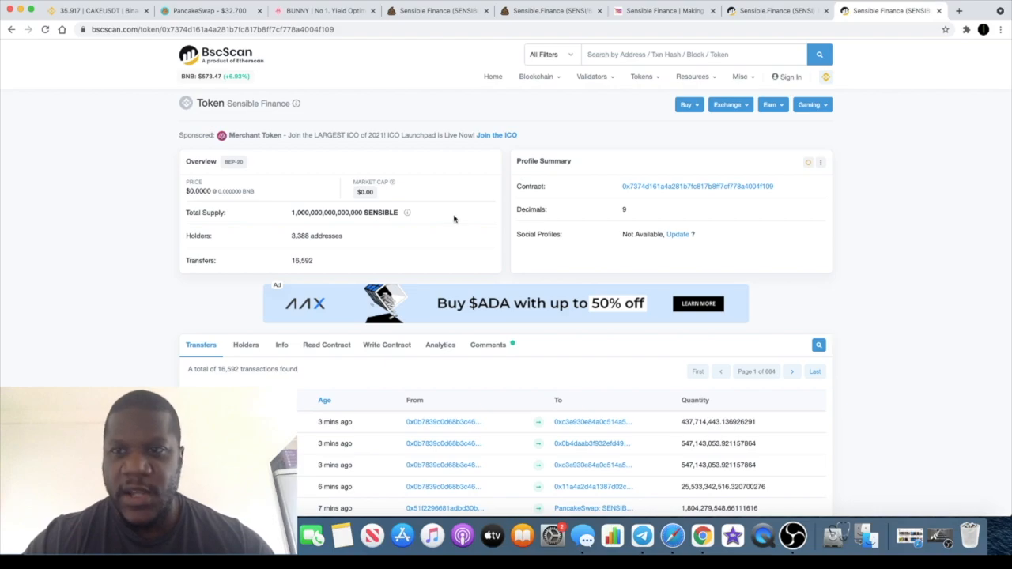
mouse_move(326, 260)
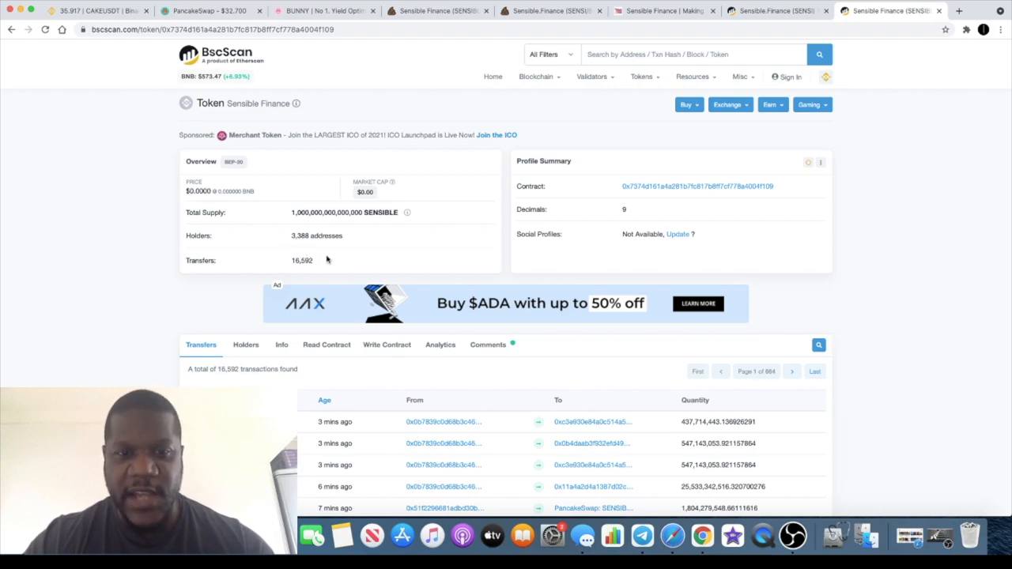
mouse_move(437, 11)
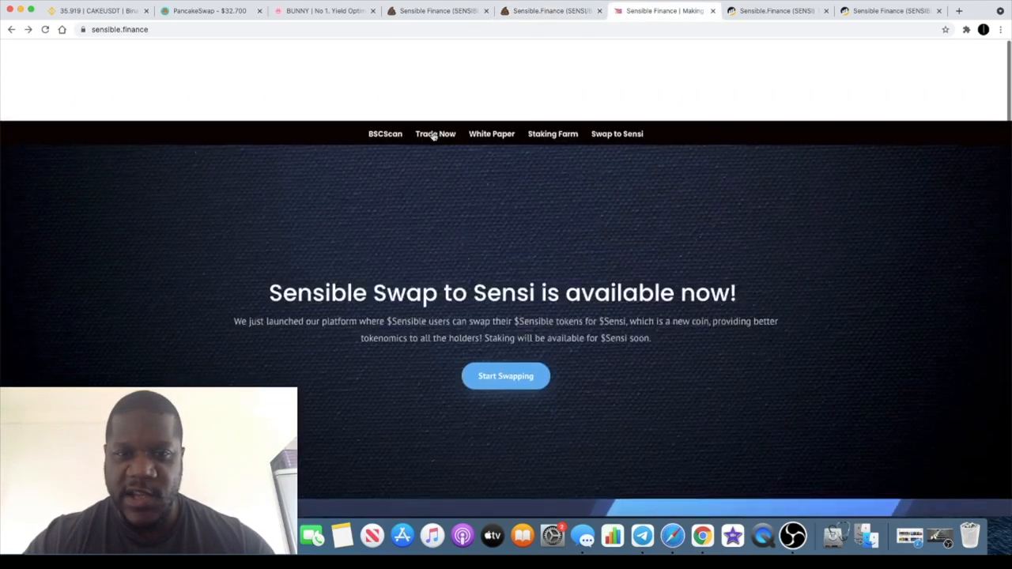
Revisit both PooCoin charts, return to the Sensible Finance homepage, and launch Telegram
scroll("up", 3)
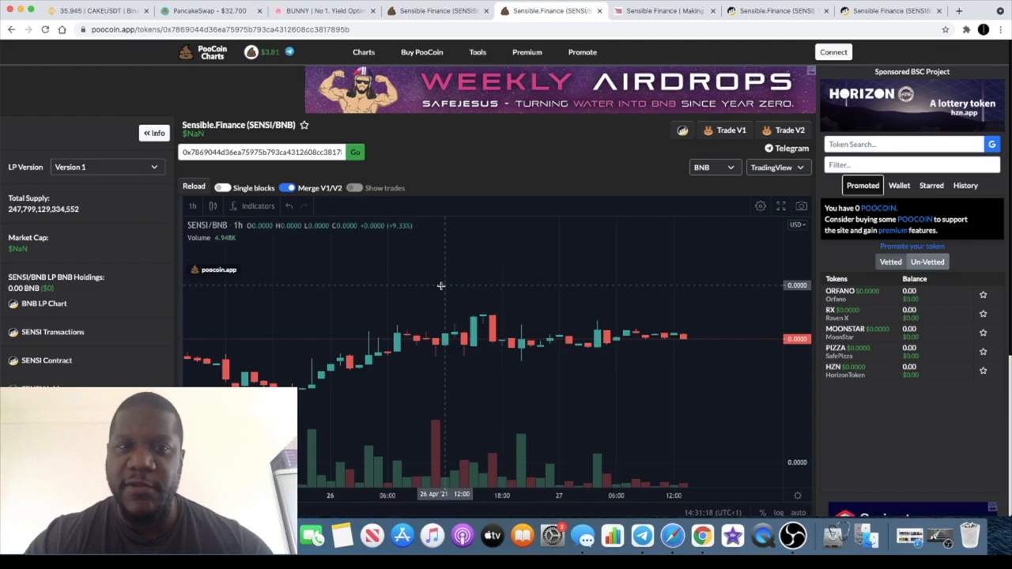
mouse_move(461, 348)
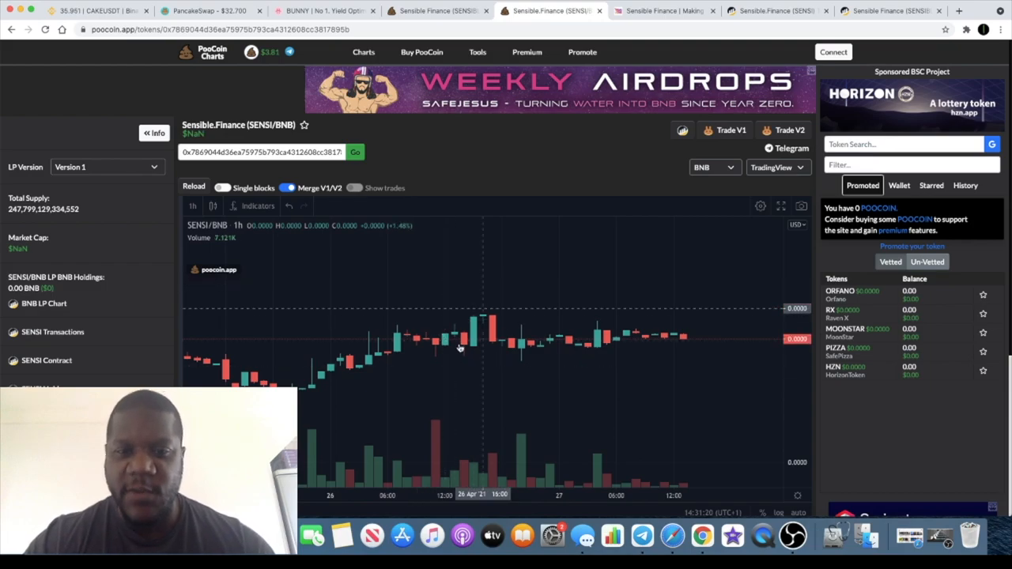
mouse_move(443, 11)
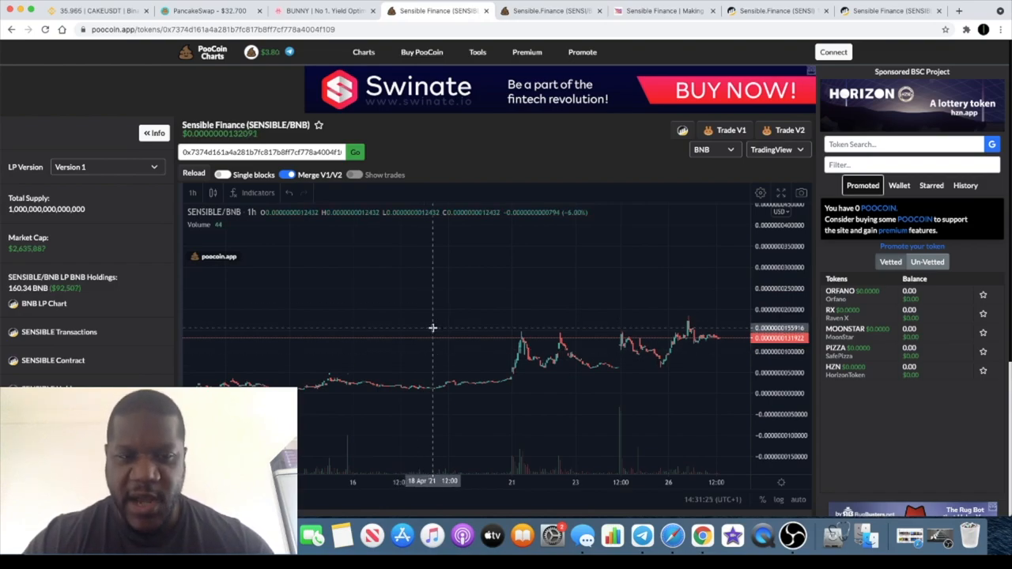
left_click(664, 10)
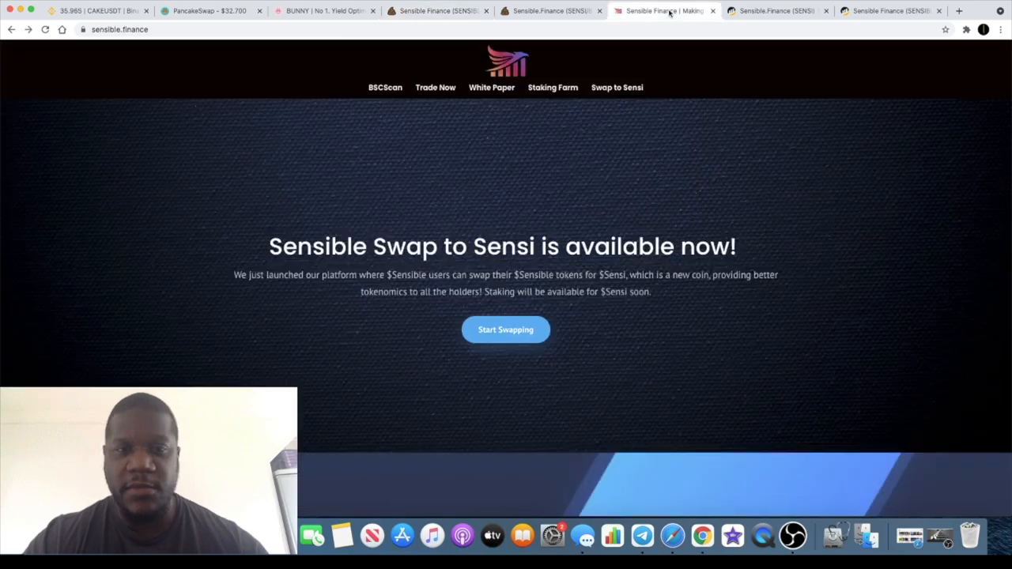
mouse_move(575, 261)
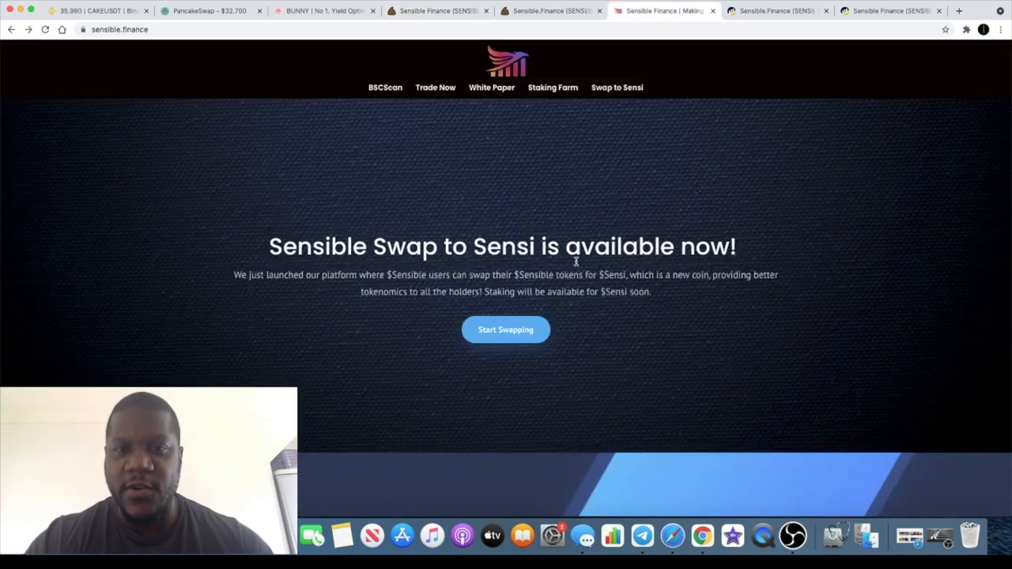
mouse_move(642, 536)
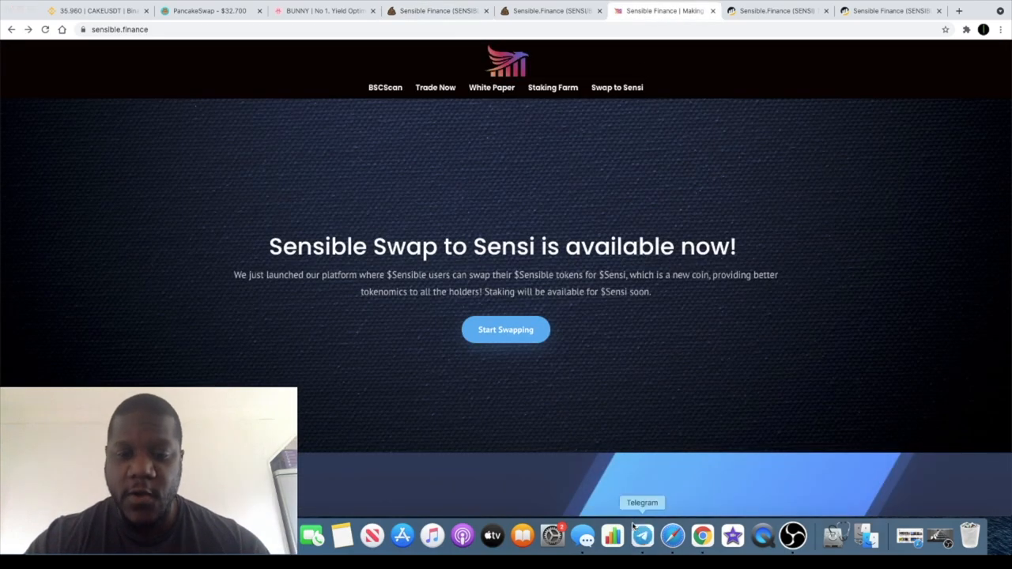
left_click(641, 535)
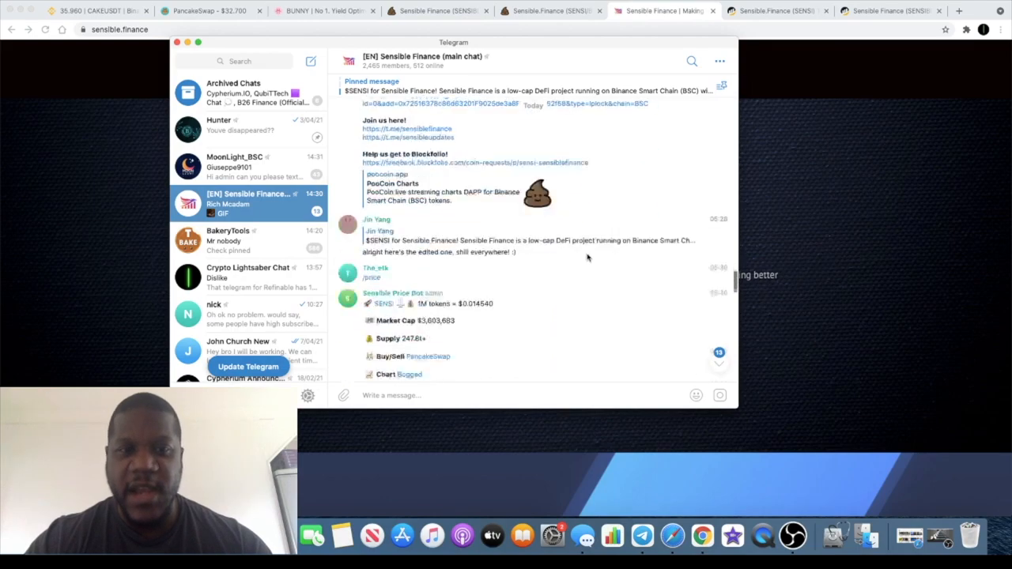
Scroll the [EN] Sensible Finance chat down to the post about passing 1,000 SENSI holders
scroll("down", 3)
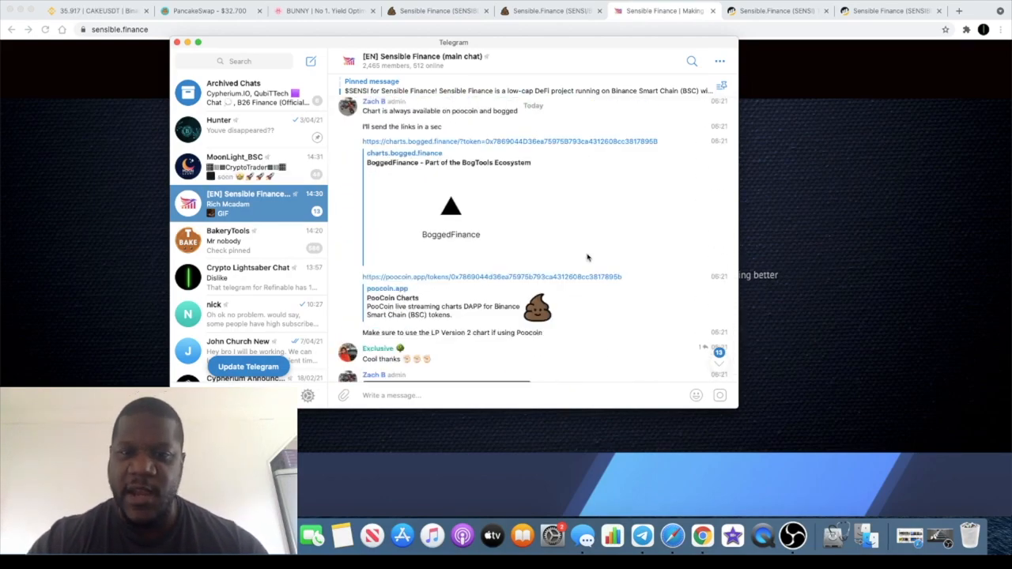
scroll("down", 3)
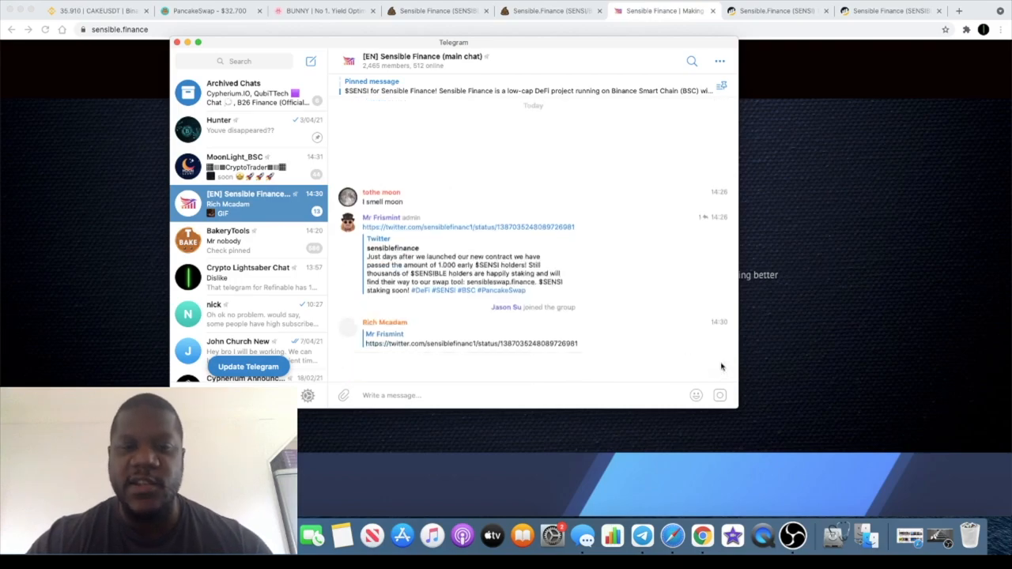